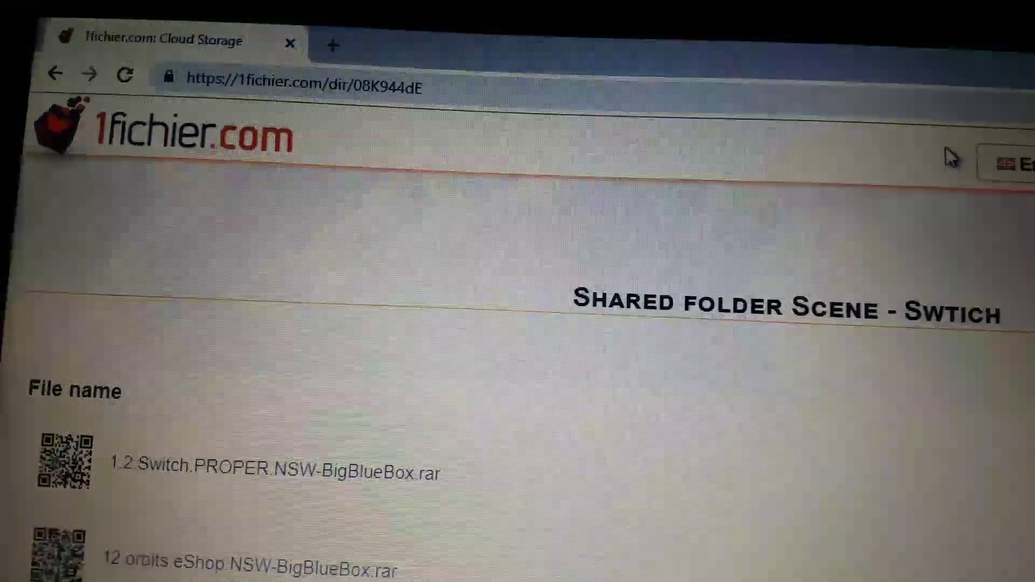
# Navigate to the 1.2.Switch.PROPER game folder and select the bbb-h-aaccap.part01 archive.
pyautogui.scroll(-3)
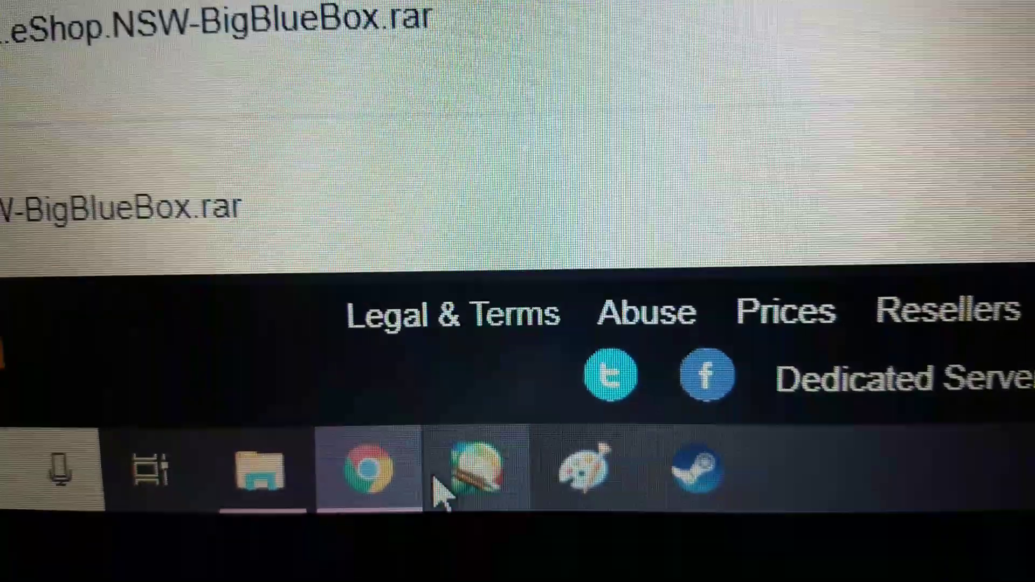
pyautogui.click(258, 468)
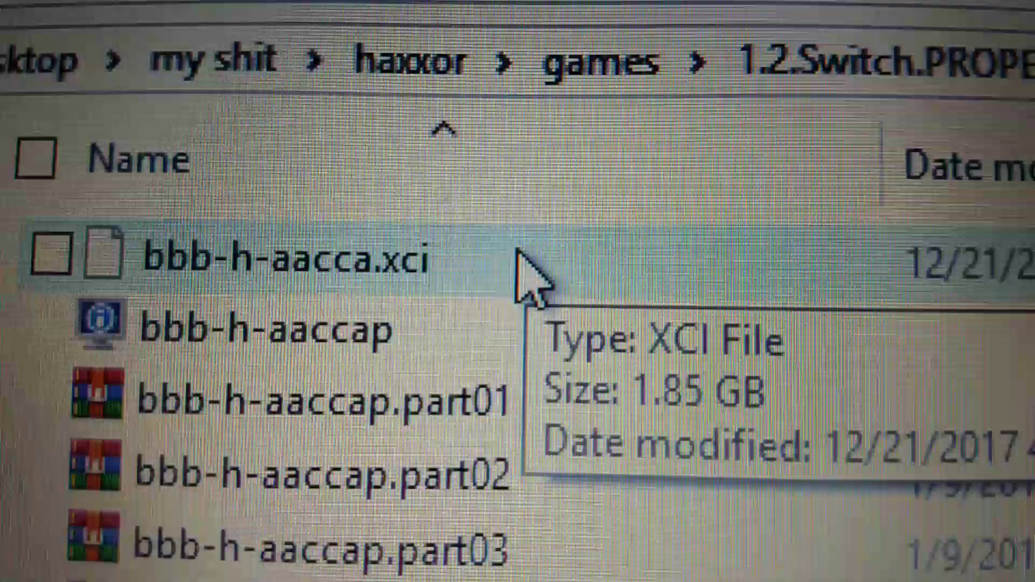
pyautogui.click(50, 256)
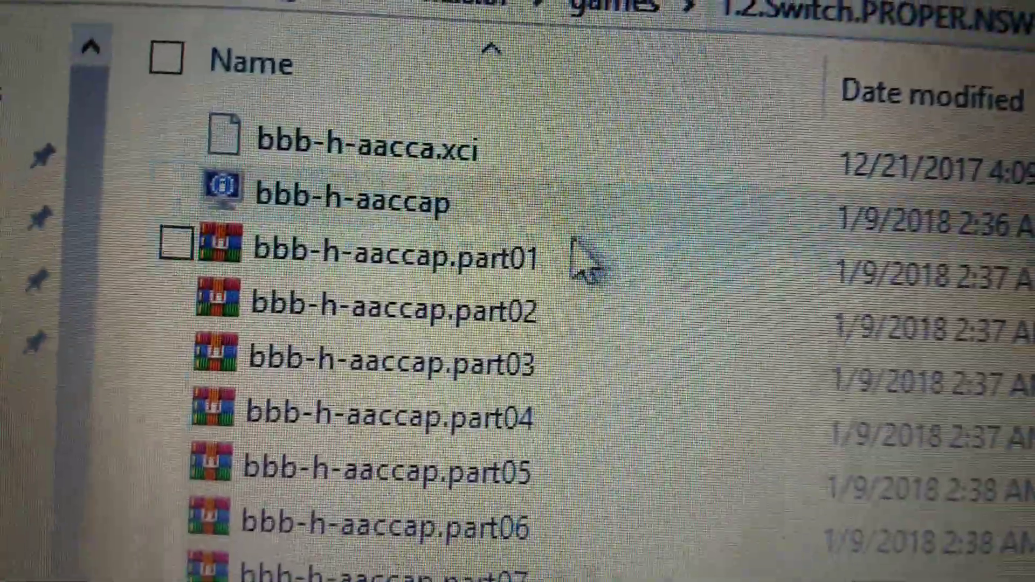
pyautogui.click(163, 256)
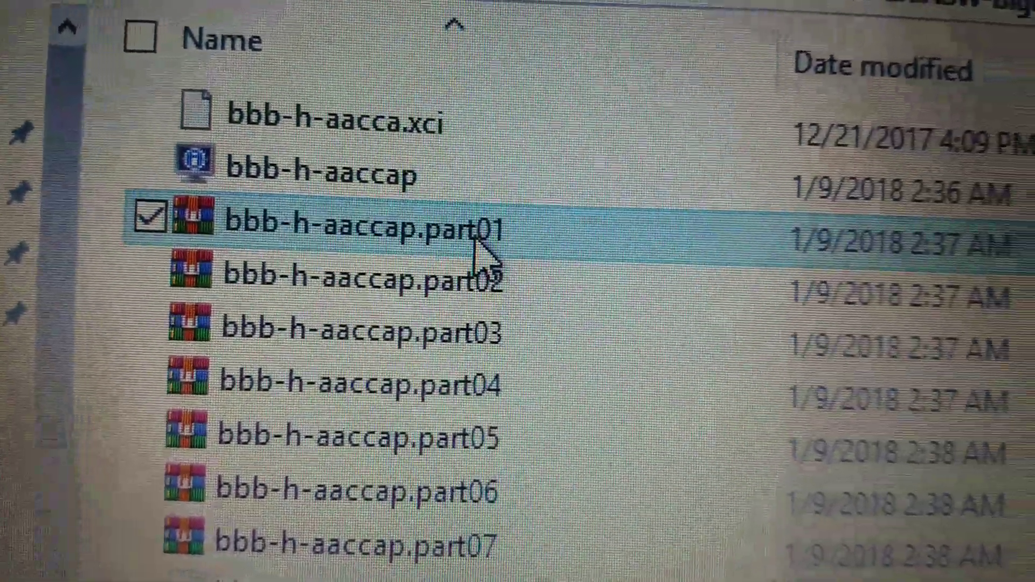